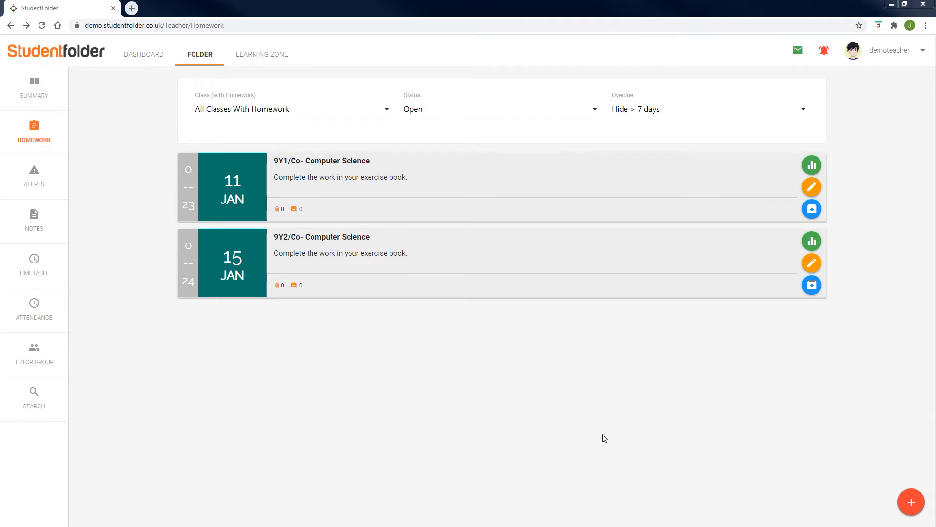
Open a new homework form and tick class 9Y1/Co under Current Classes
{"action": "left_click", "coordinate": [912, 500]}
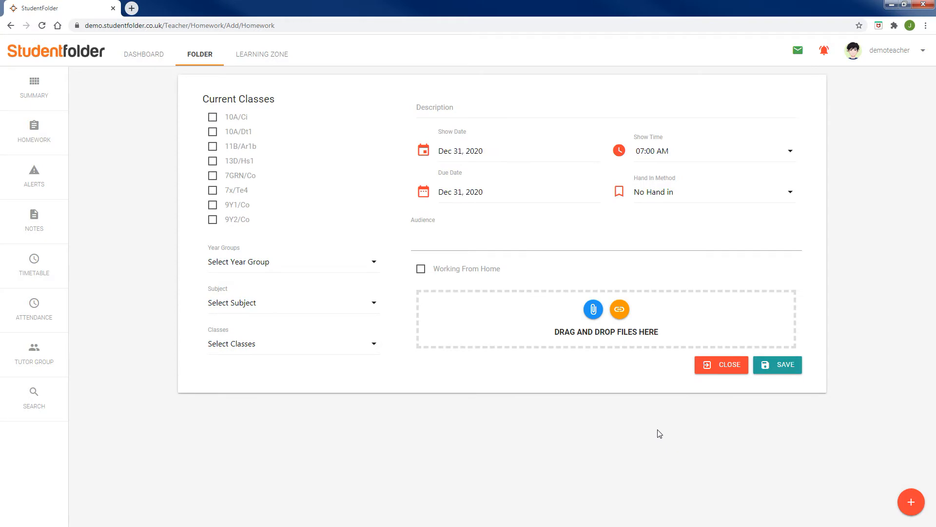
{"action": "mouse_move", "coordinate": [394, 309]}
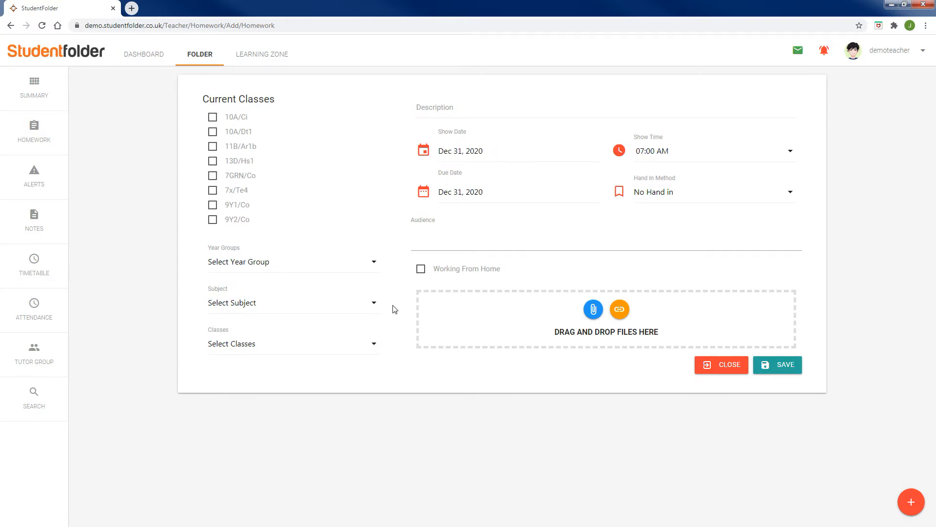
{"action": "mouse_move", "coordinate": [288, 218]}
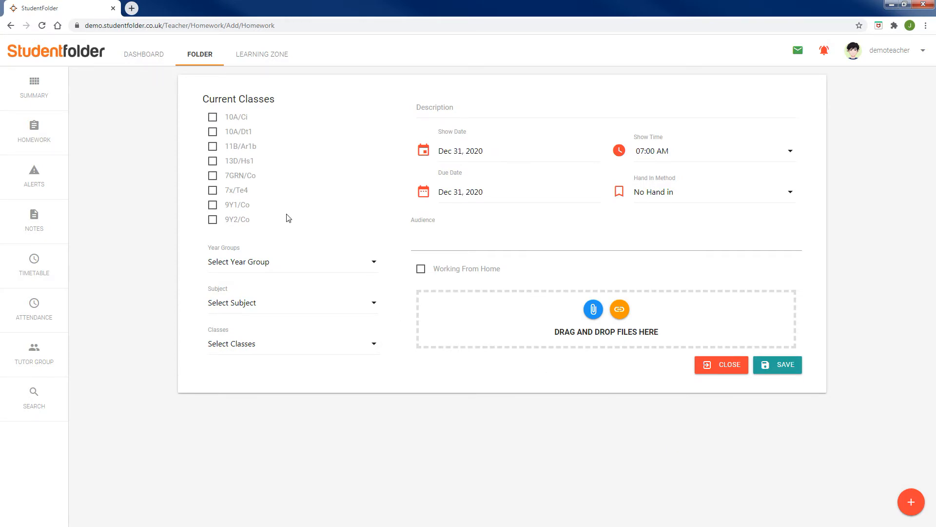
{"action": "left_click", "coordinate": [212, 205]}
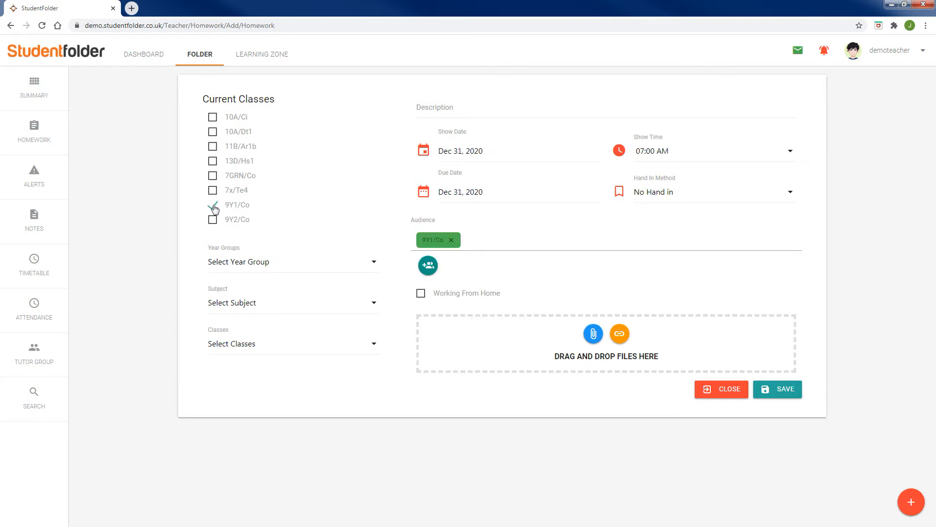
{"action": "left_click", "coordinate": [213, 204]}
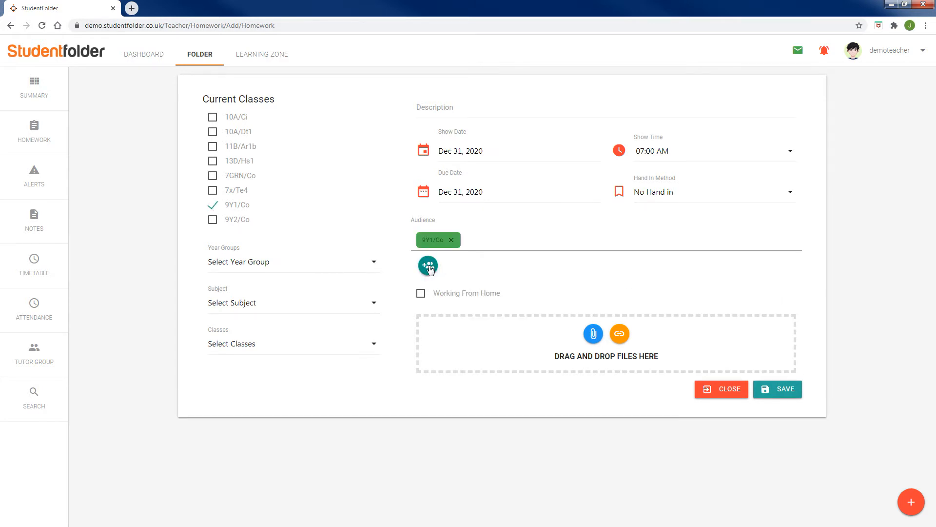
Tick individual students from the pupil list to add them to the audience
{"action": "left_click", "coordinate": [427, 266]}
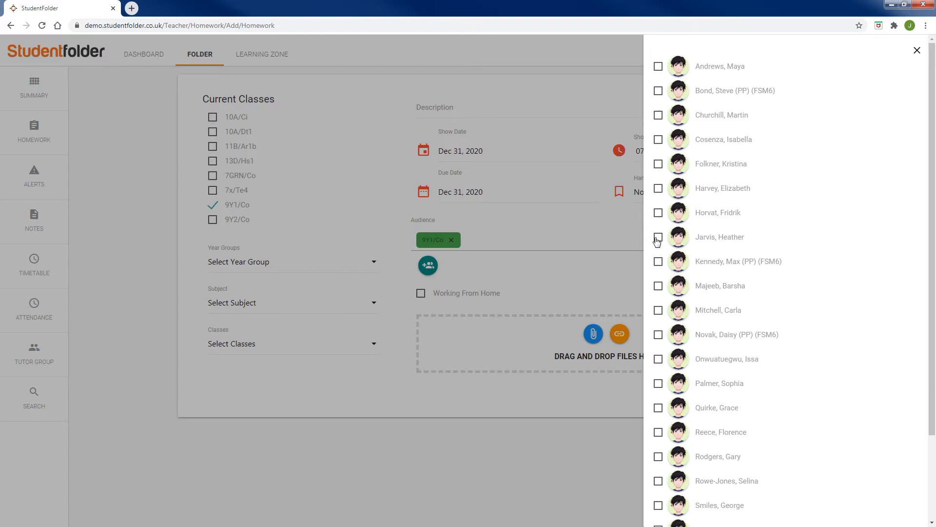
{"action": "left_click", "coordinate": [657, 237]}
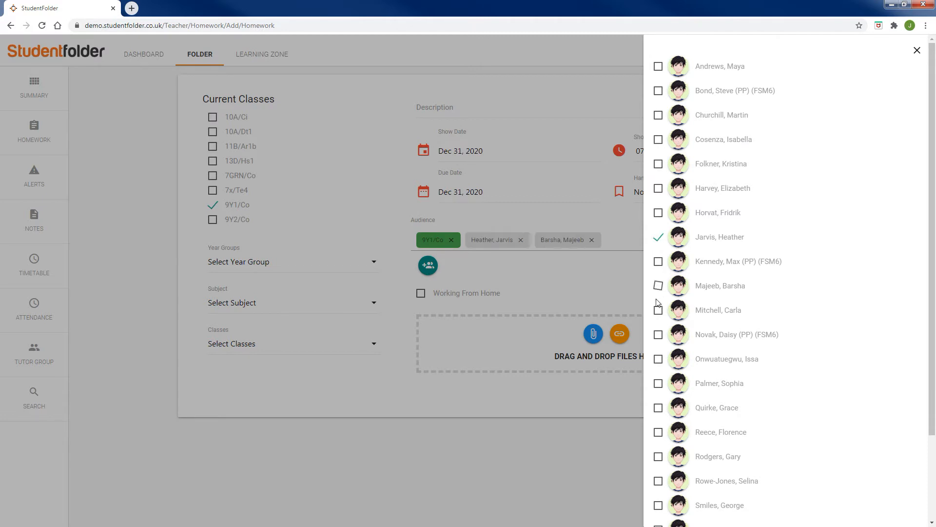
{"action": "left_click", "coordinate": [658, 334]}
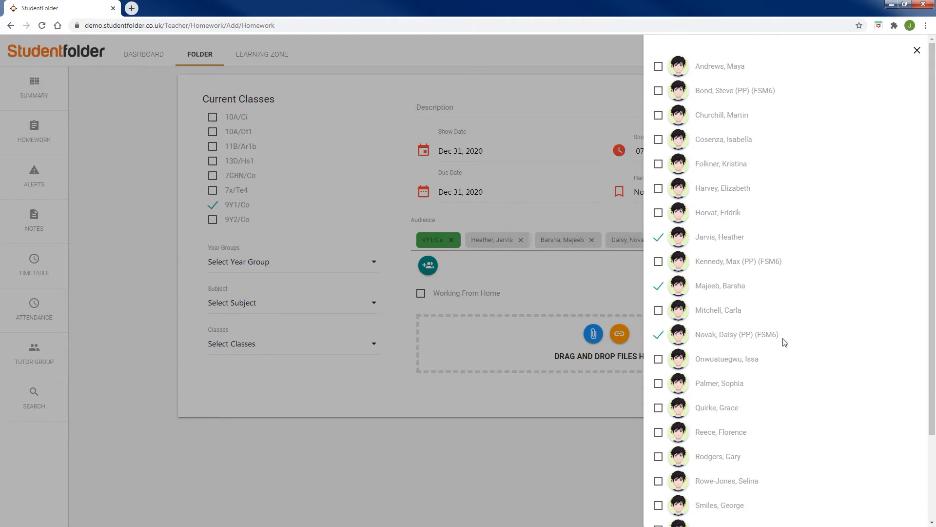
{"action": "mouse_move", "coordinate": [753, 268]}
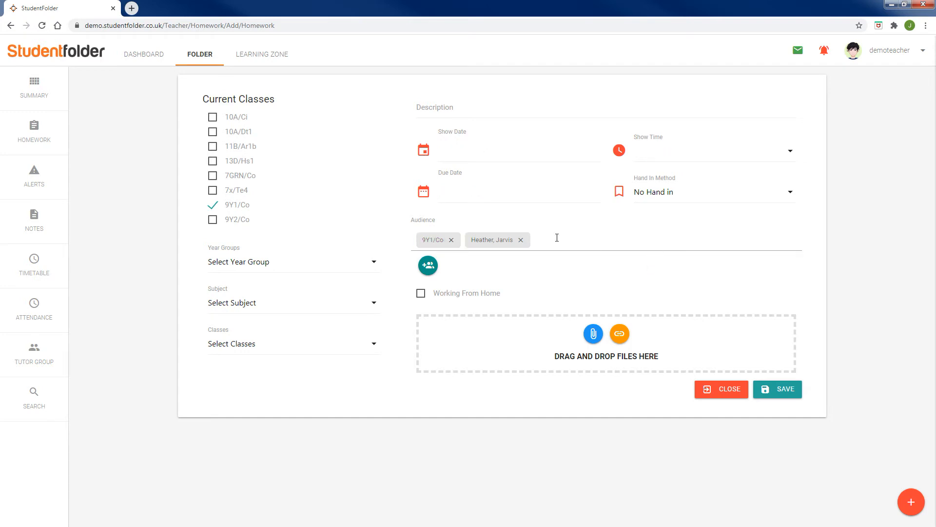
Remove the student chip, add class 9Y2/Co, and tick Working From Home
{"action": "left_click", "coordinate": [521, 240]}
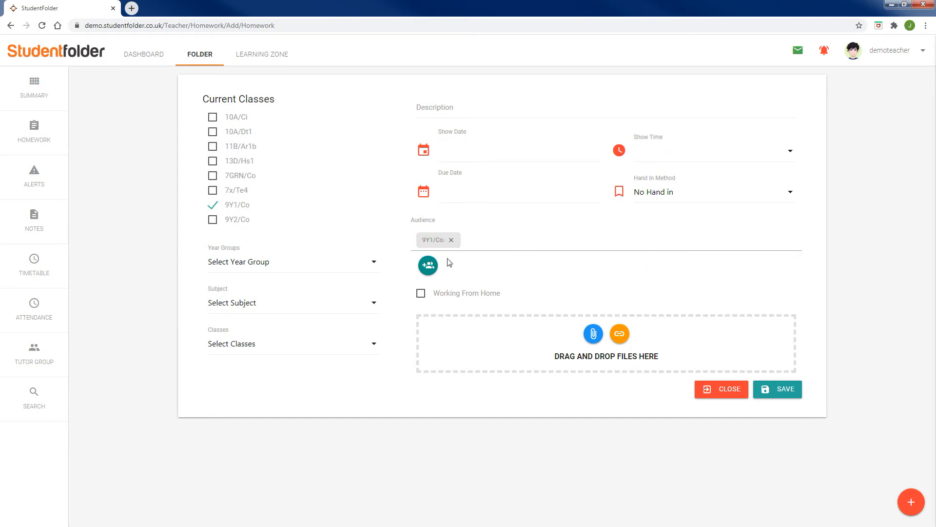
{"action": "left_click", "coordinate": [213, 219]}
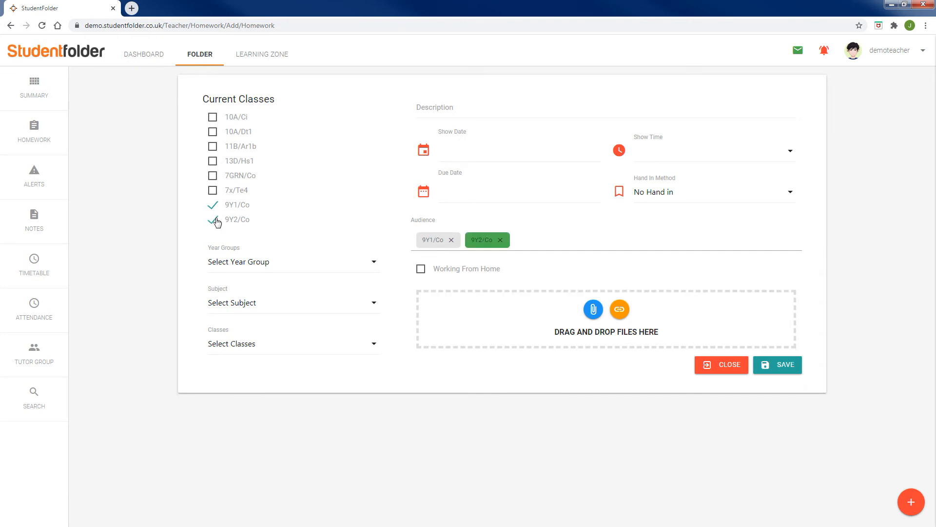
{"action": "left_click", "coordinate": [421, 268]}
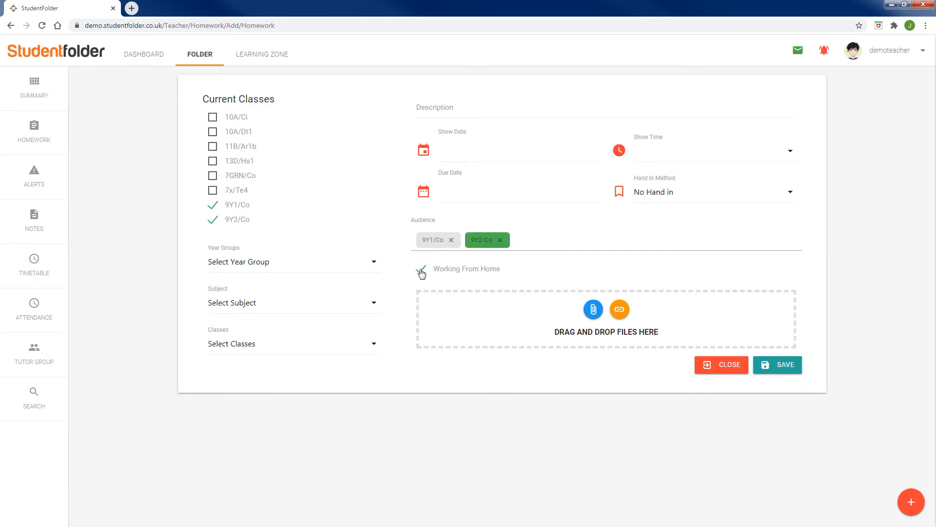